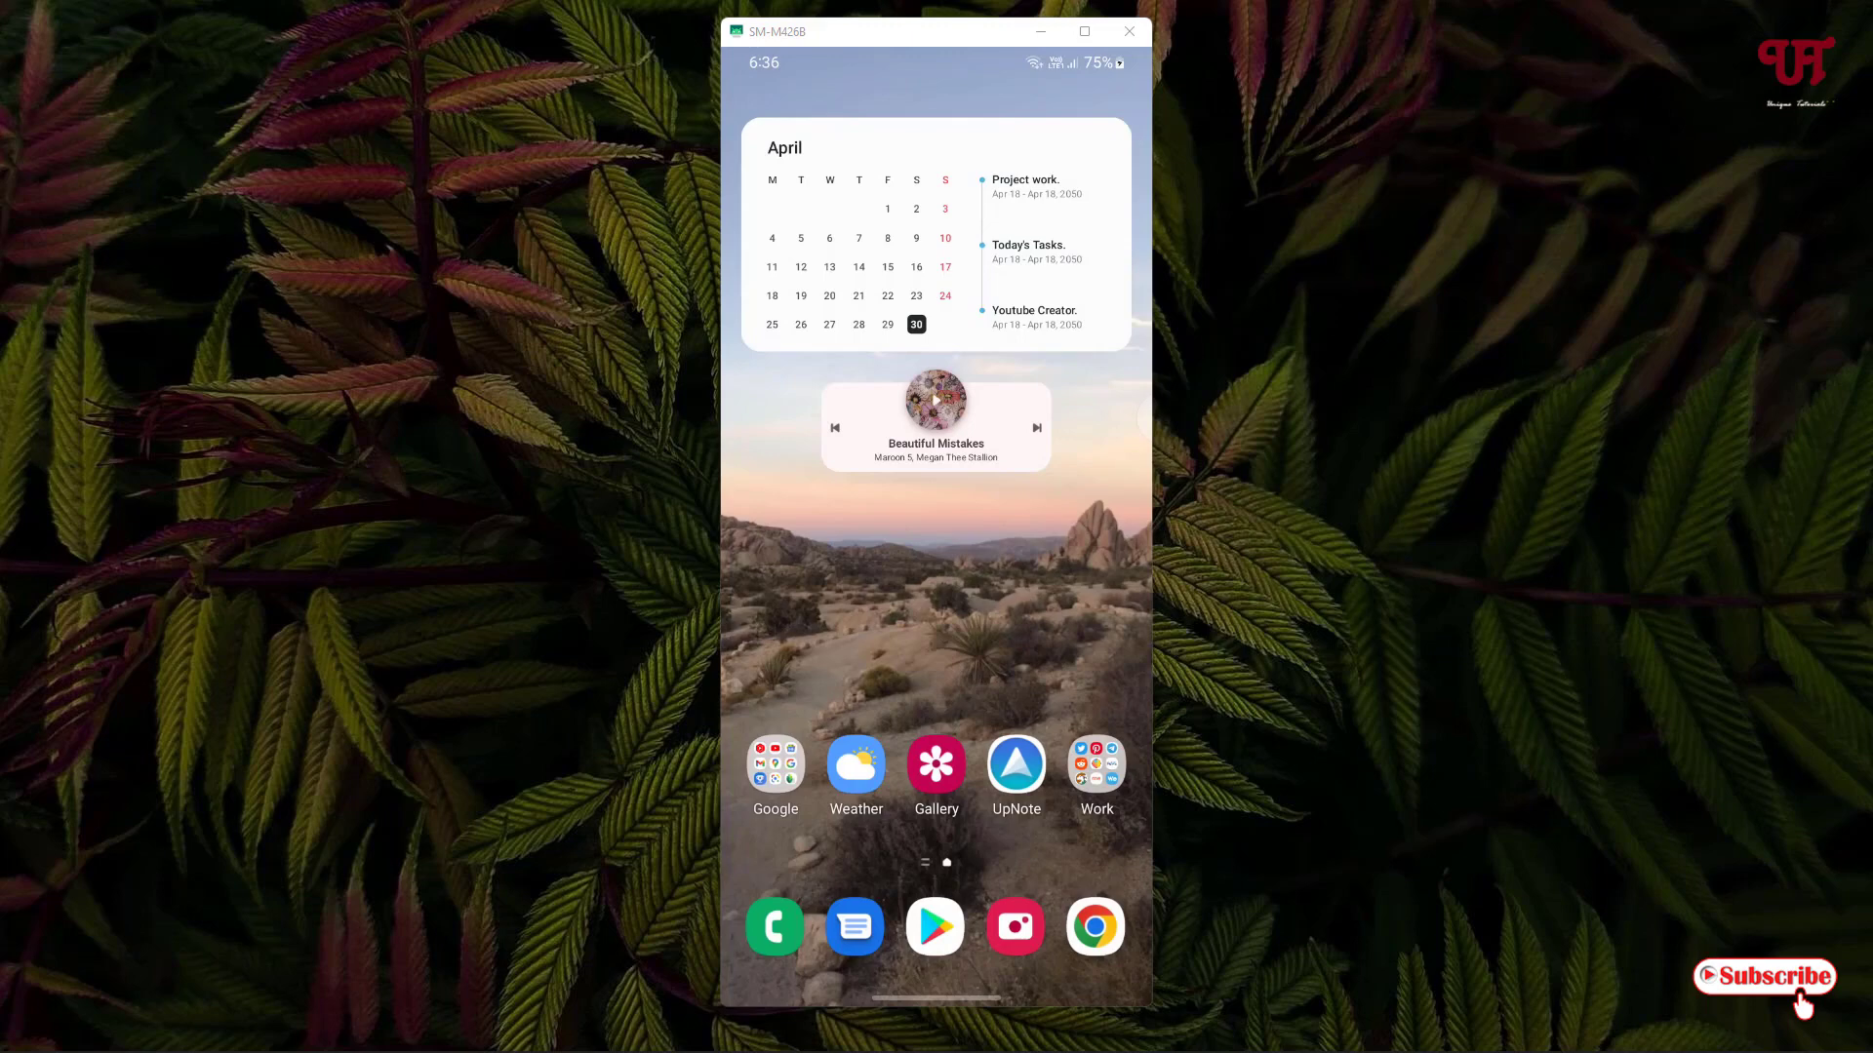
- Scroll up through Ping Toolkit's screen reporting packet loss
scroll(up, 3)
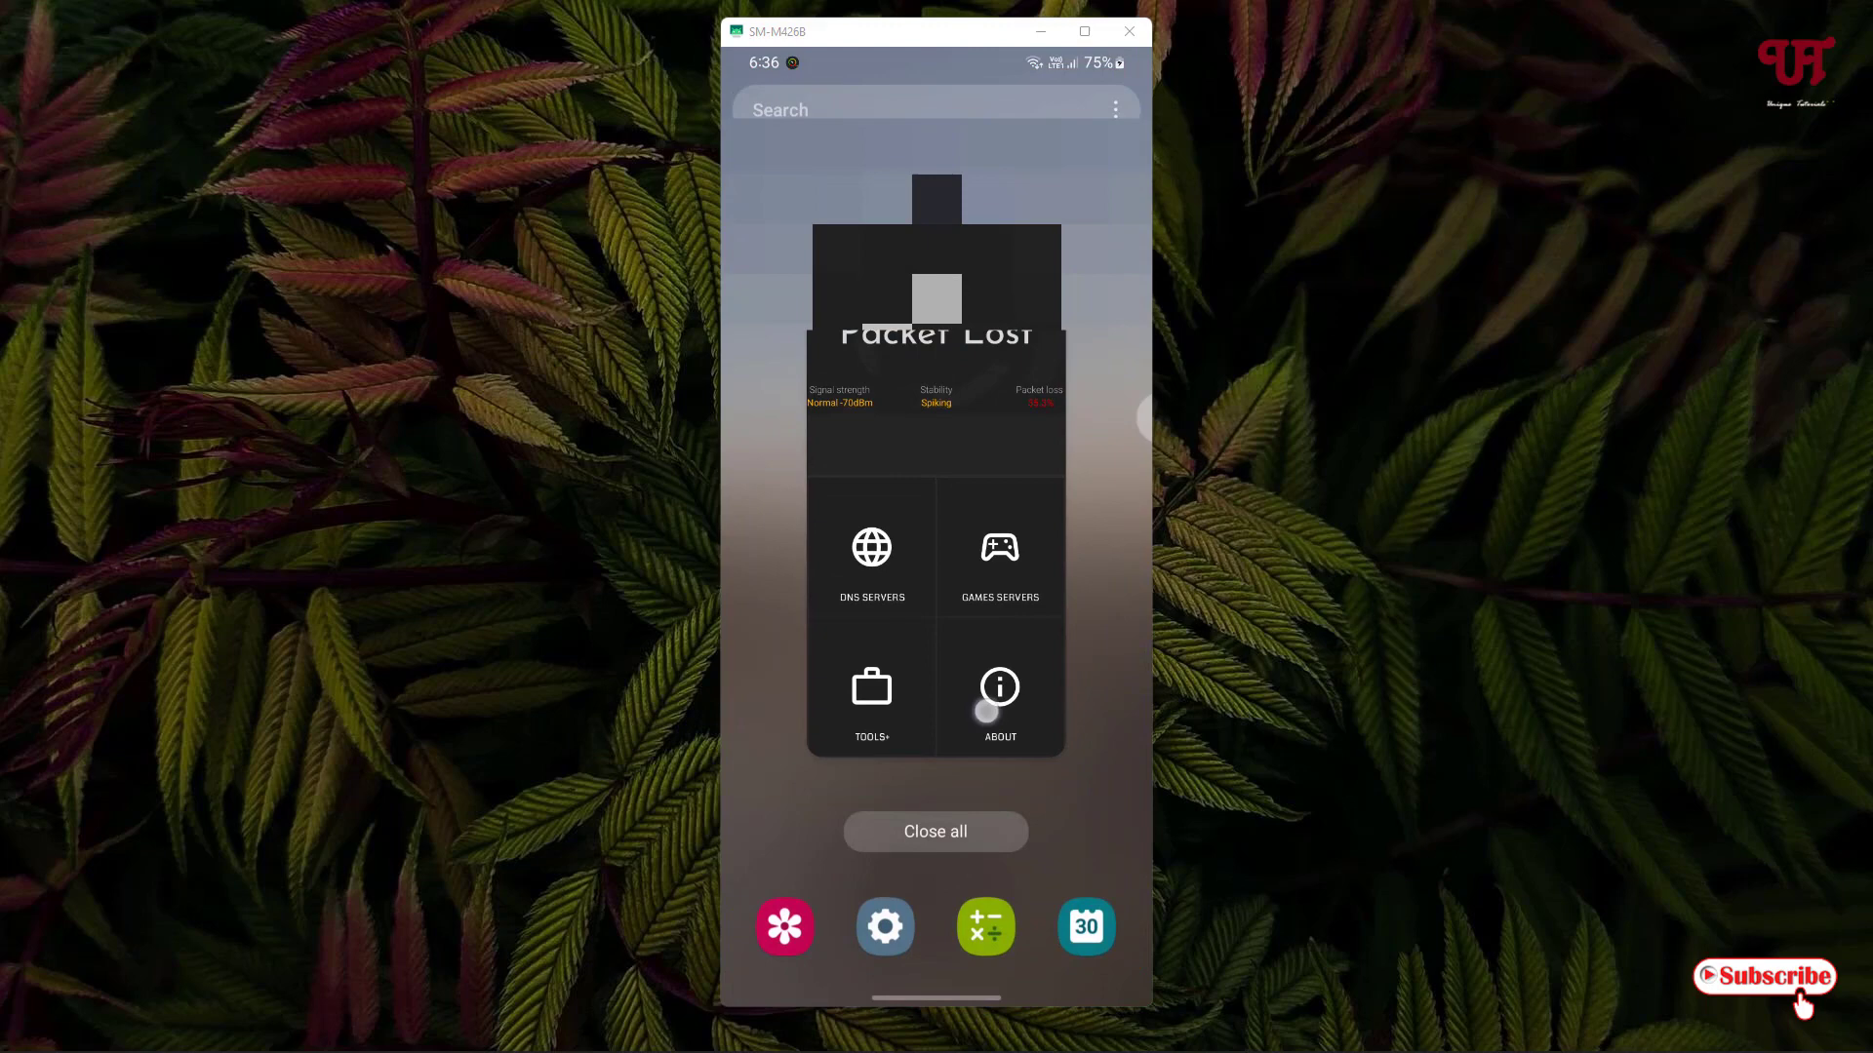
- Close recent apps to the home screen and launch Google Play Store from the dock
click(935, 831)
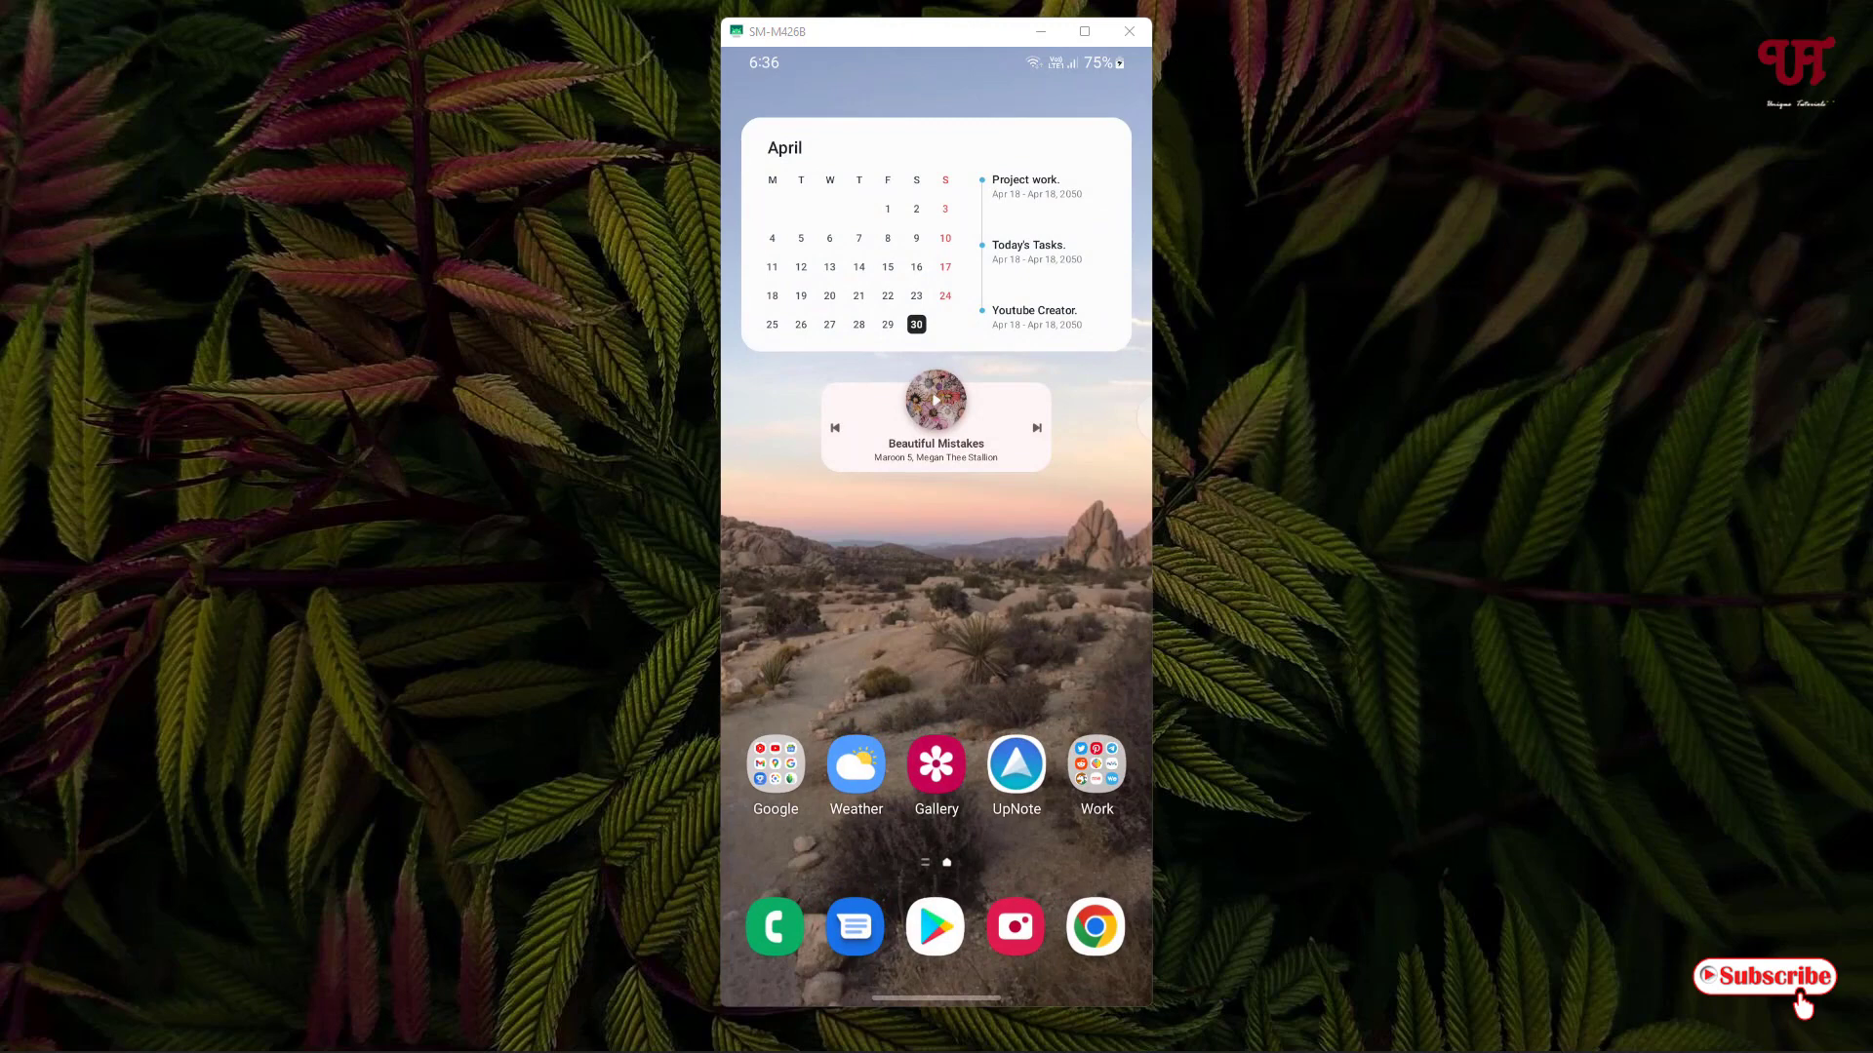
click(935, 926)
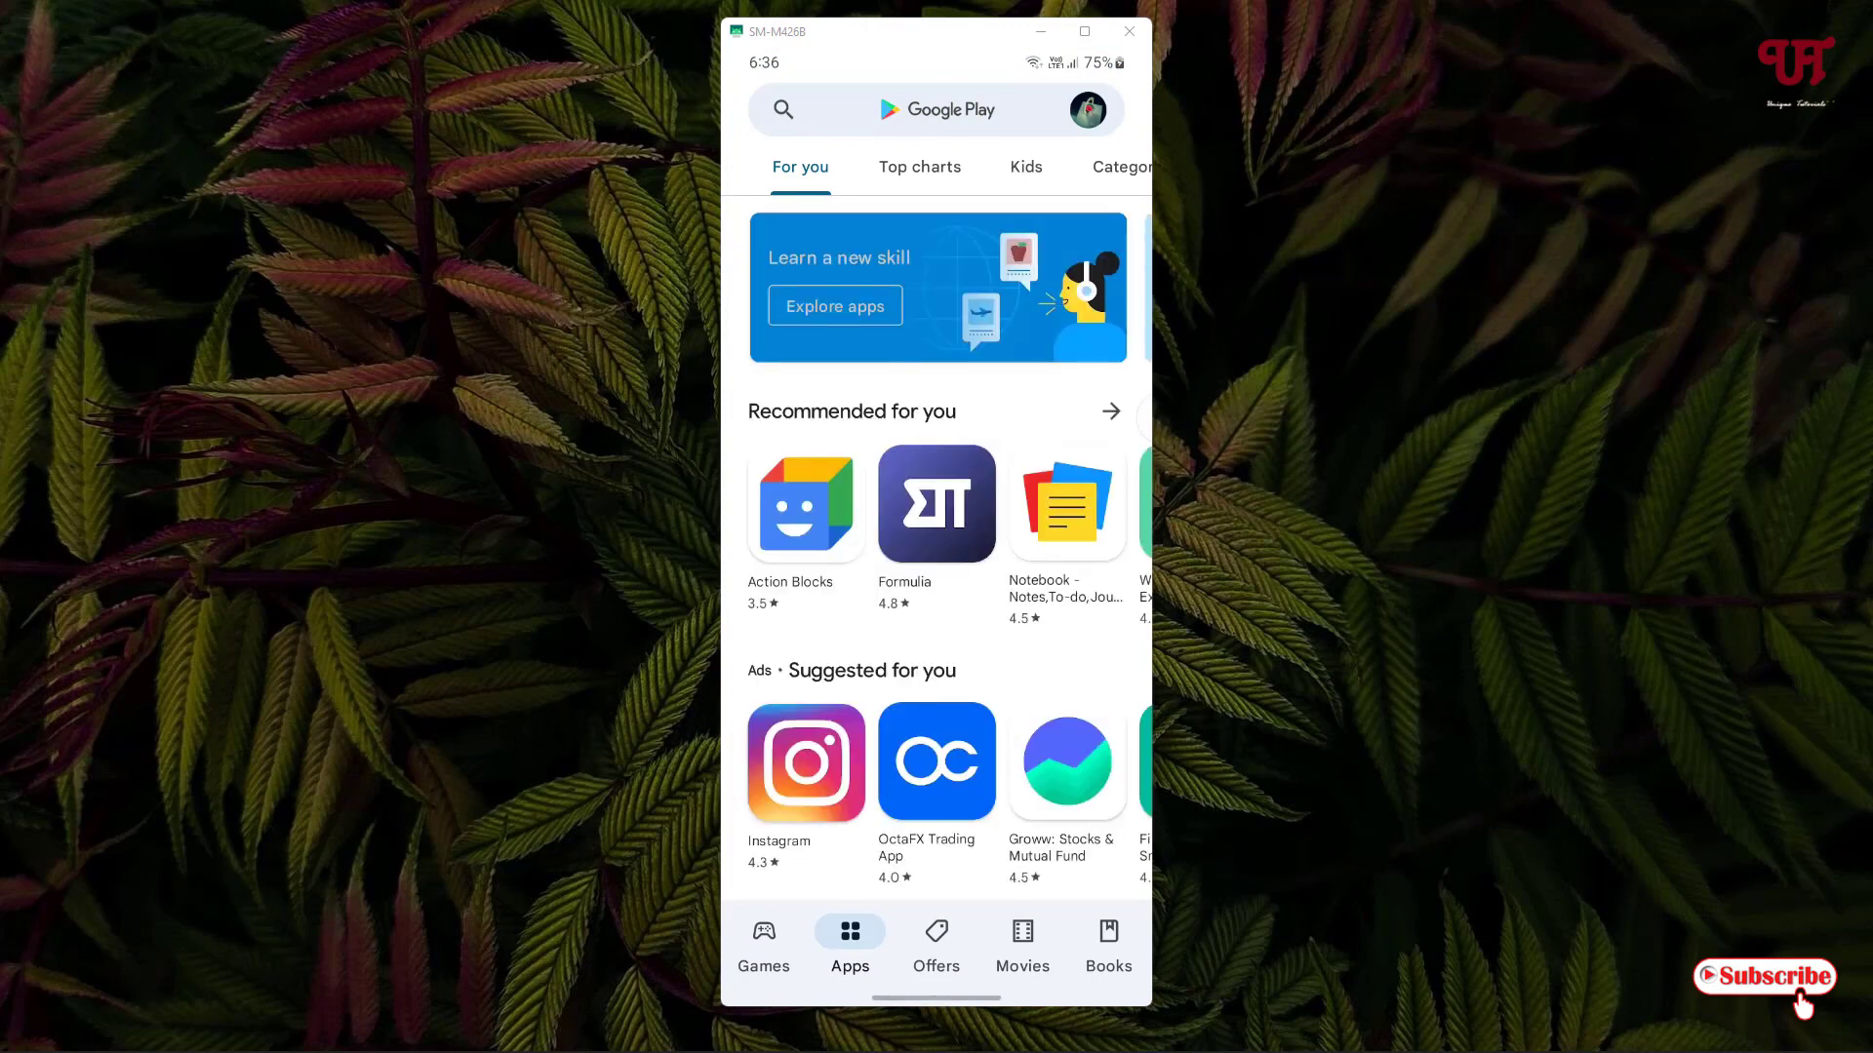
- Find 'ping tweaker' via search history, install it, and open the app
click(931, 111)
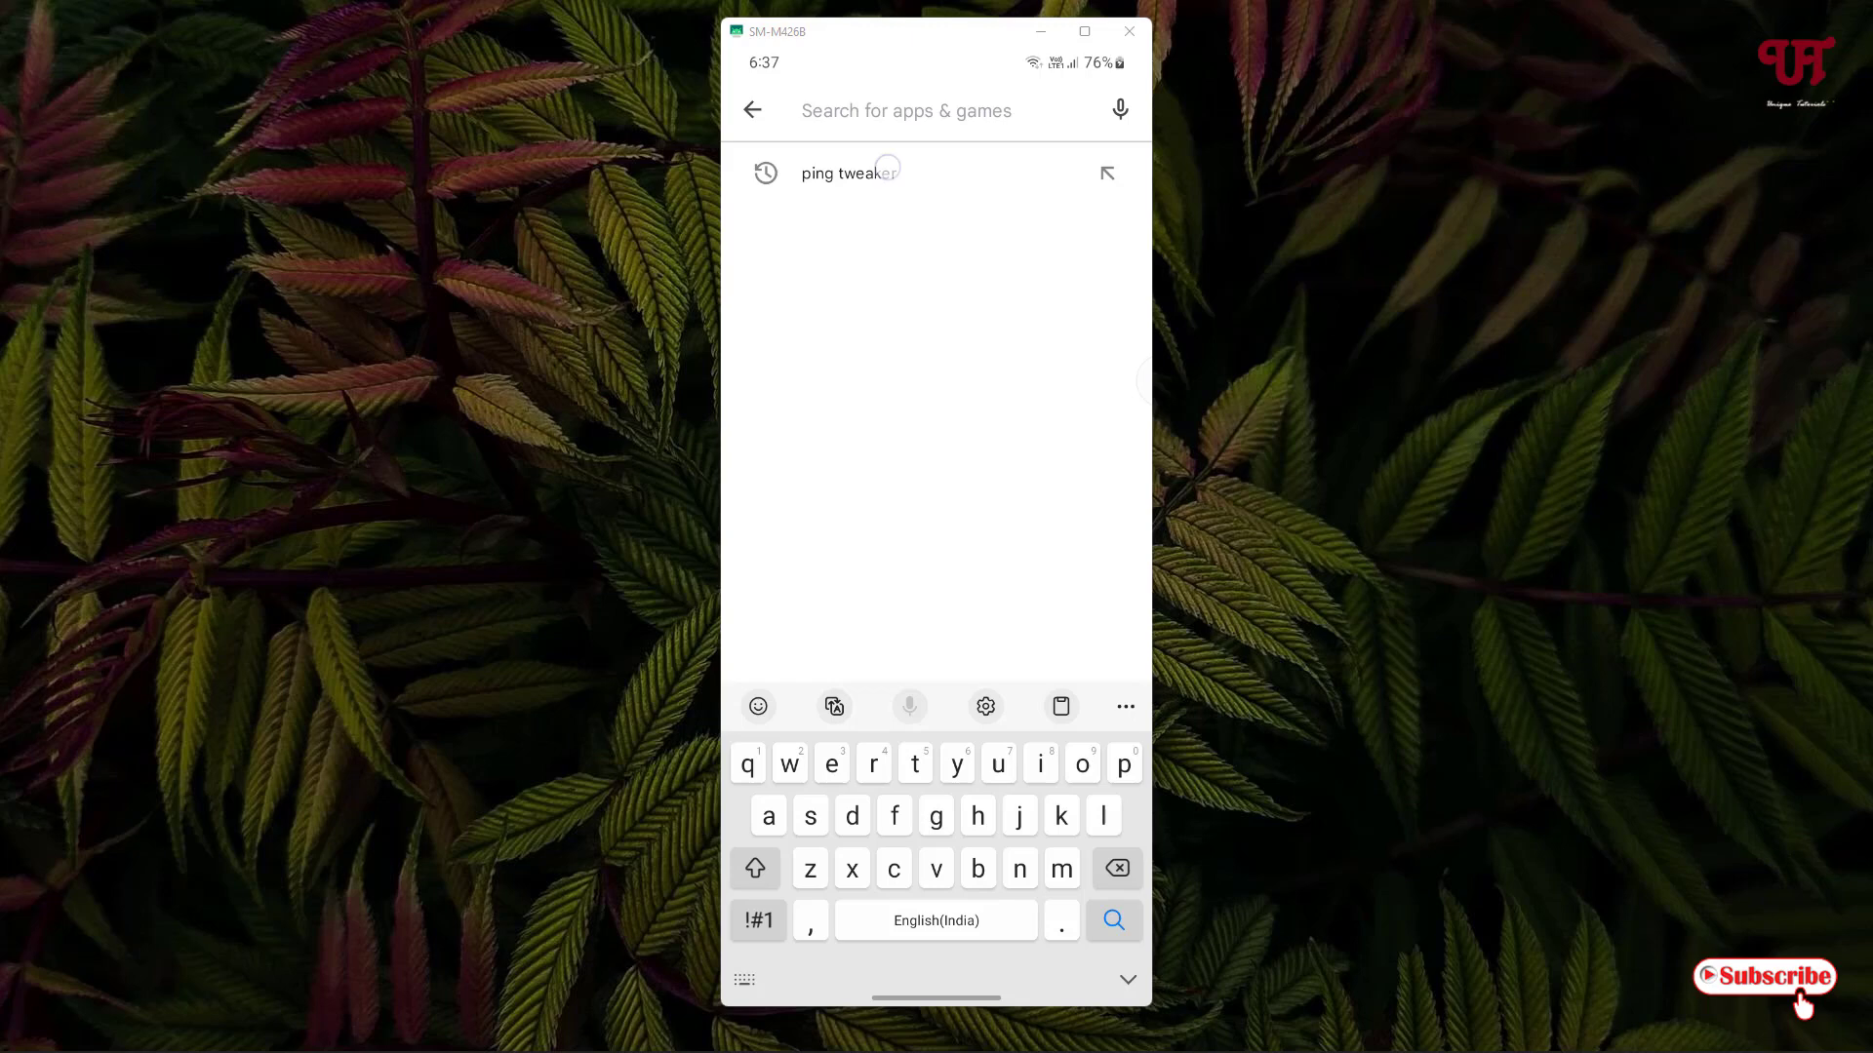
click(1111, 920)
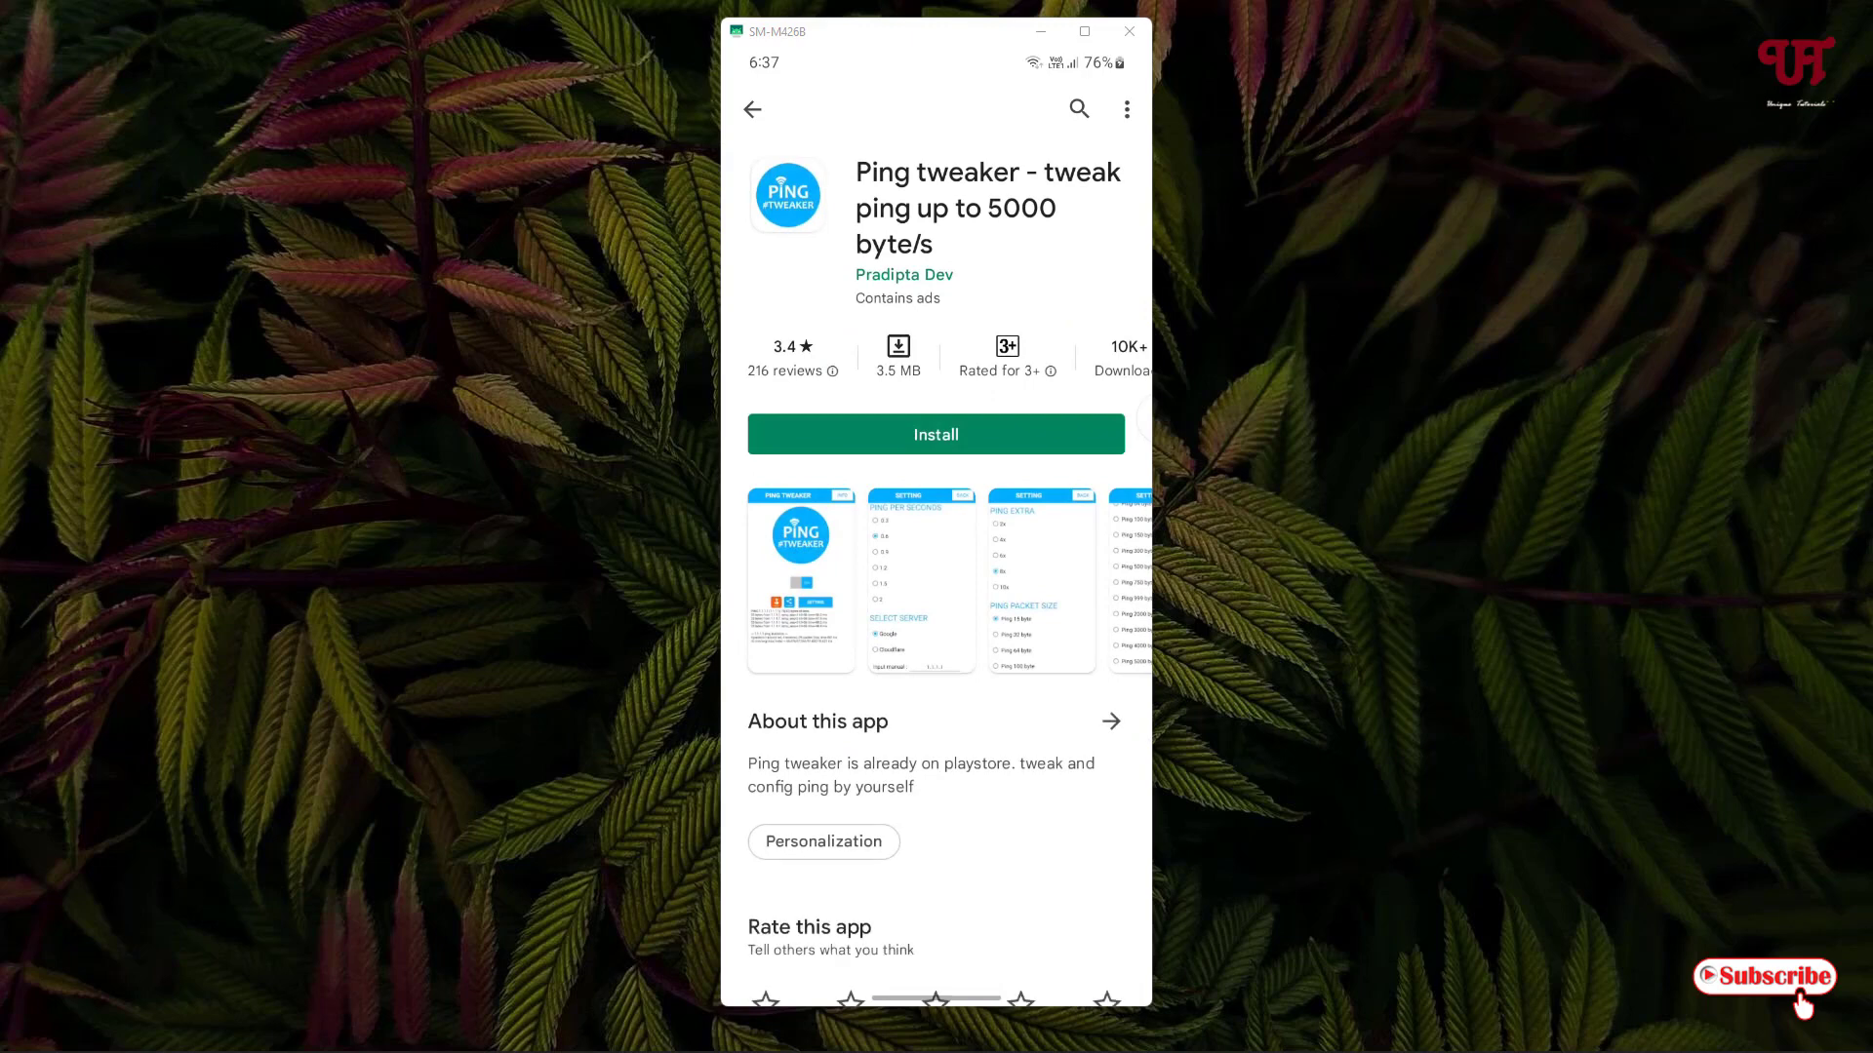
click(937, 433)
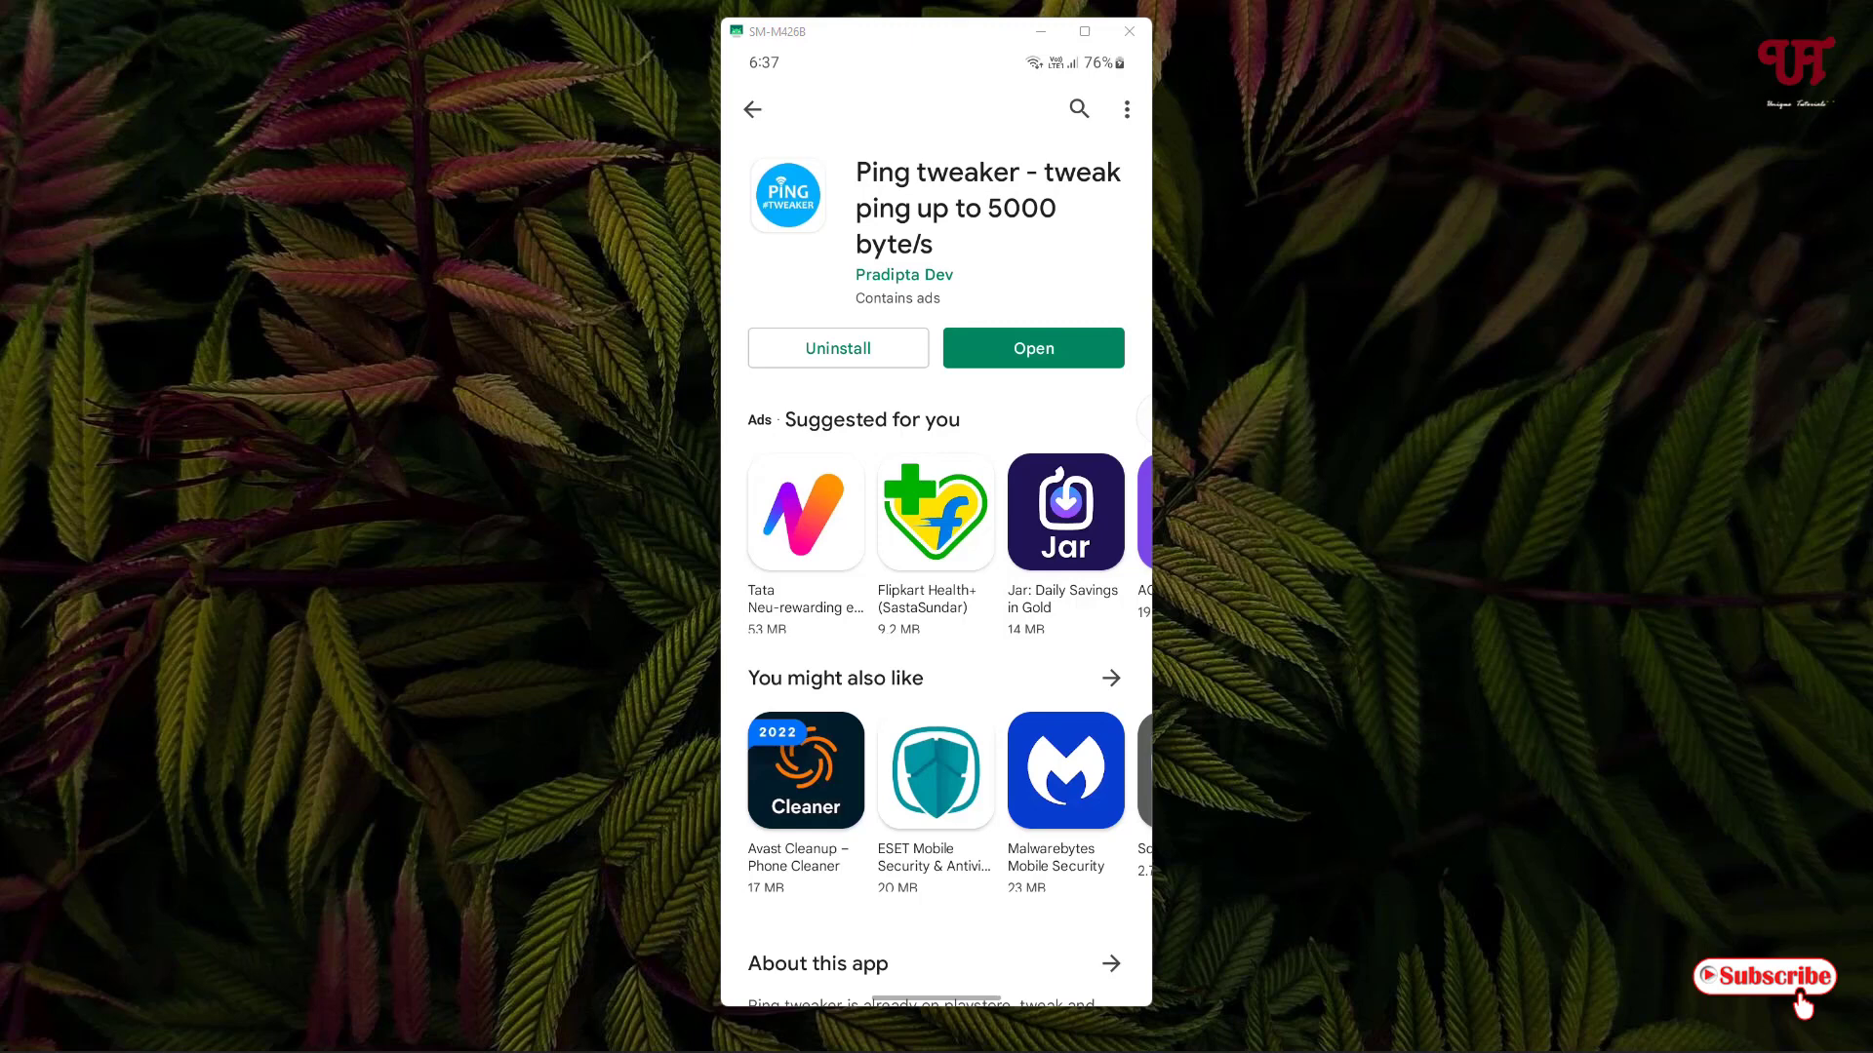
click(1031, 347)
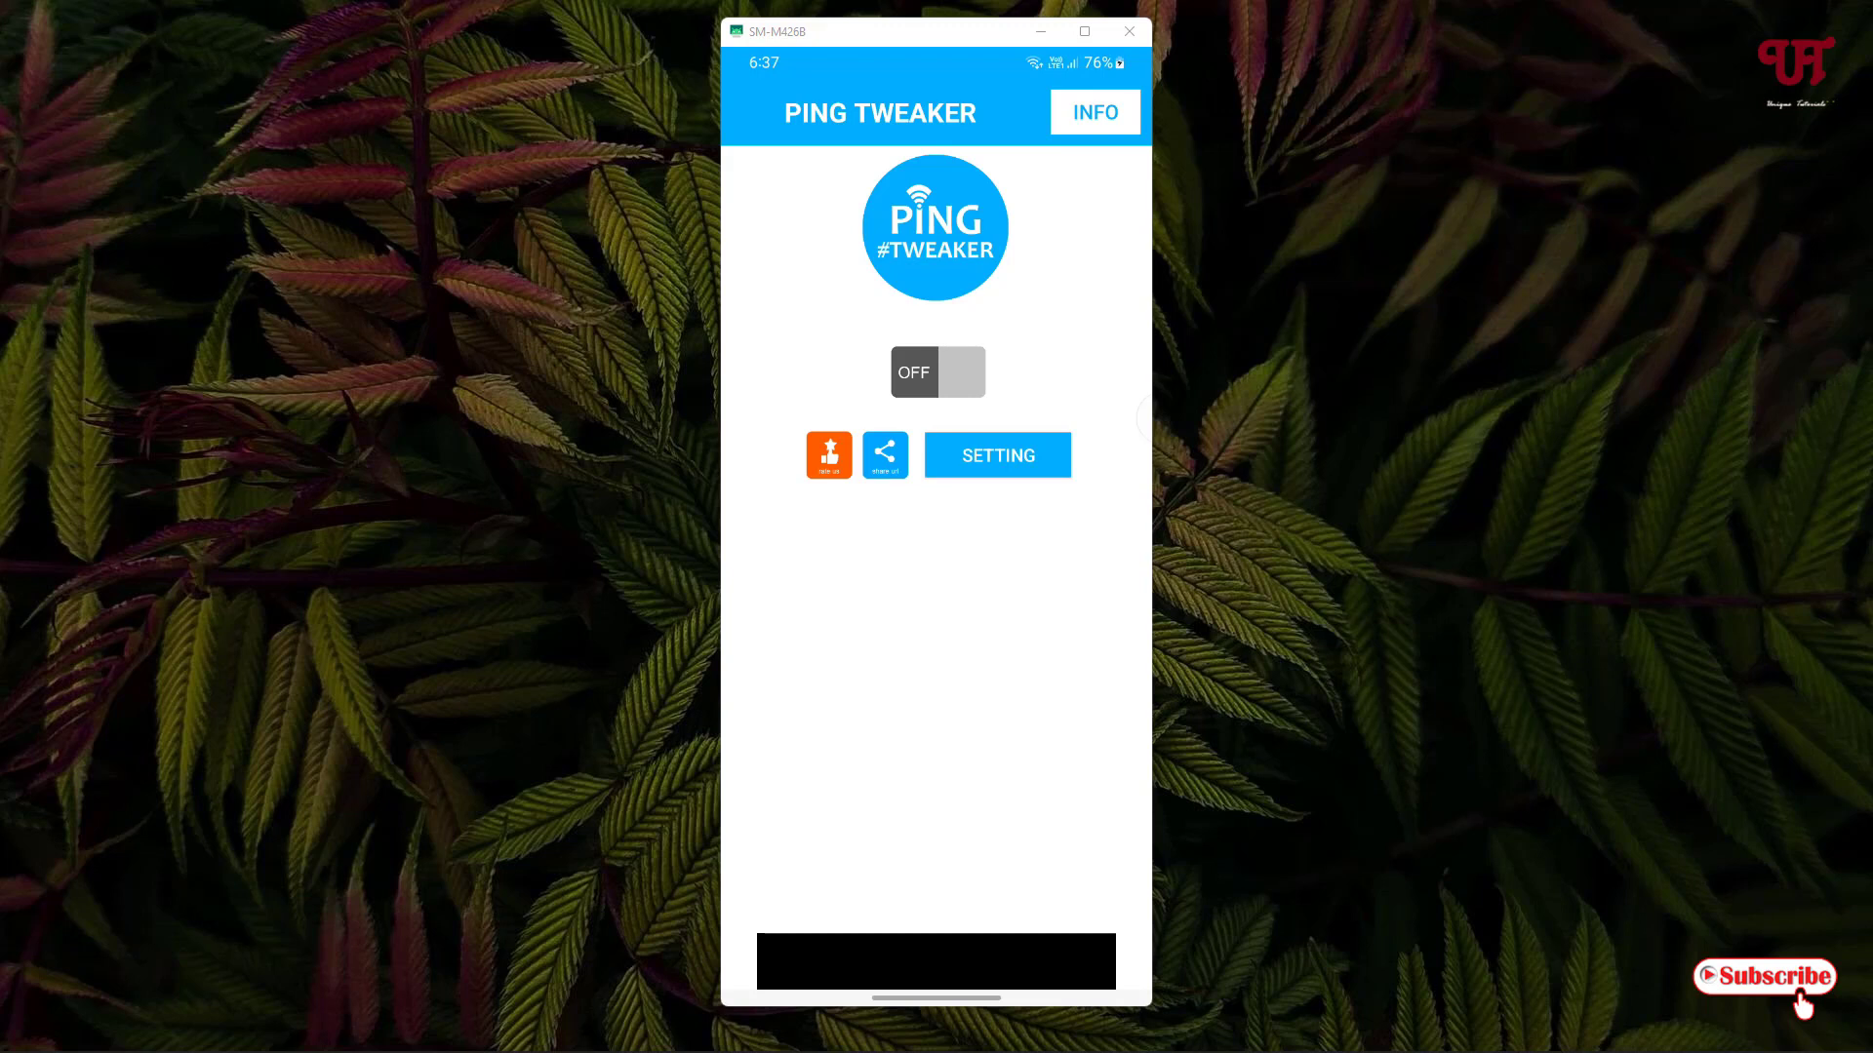
- Open Ping Tweaker's SETTING page, currently Cloudflare at 0.6 pings per second
click(996, 456)
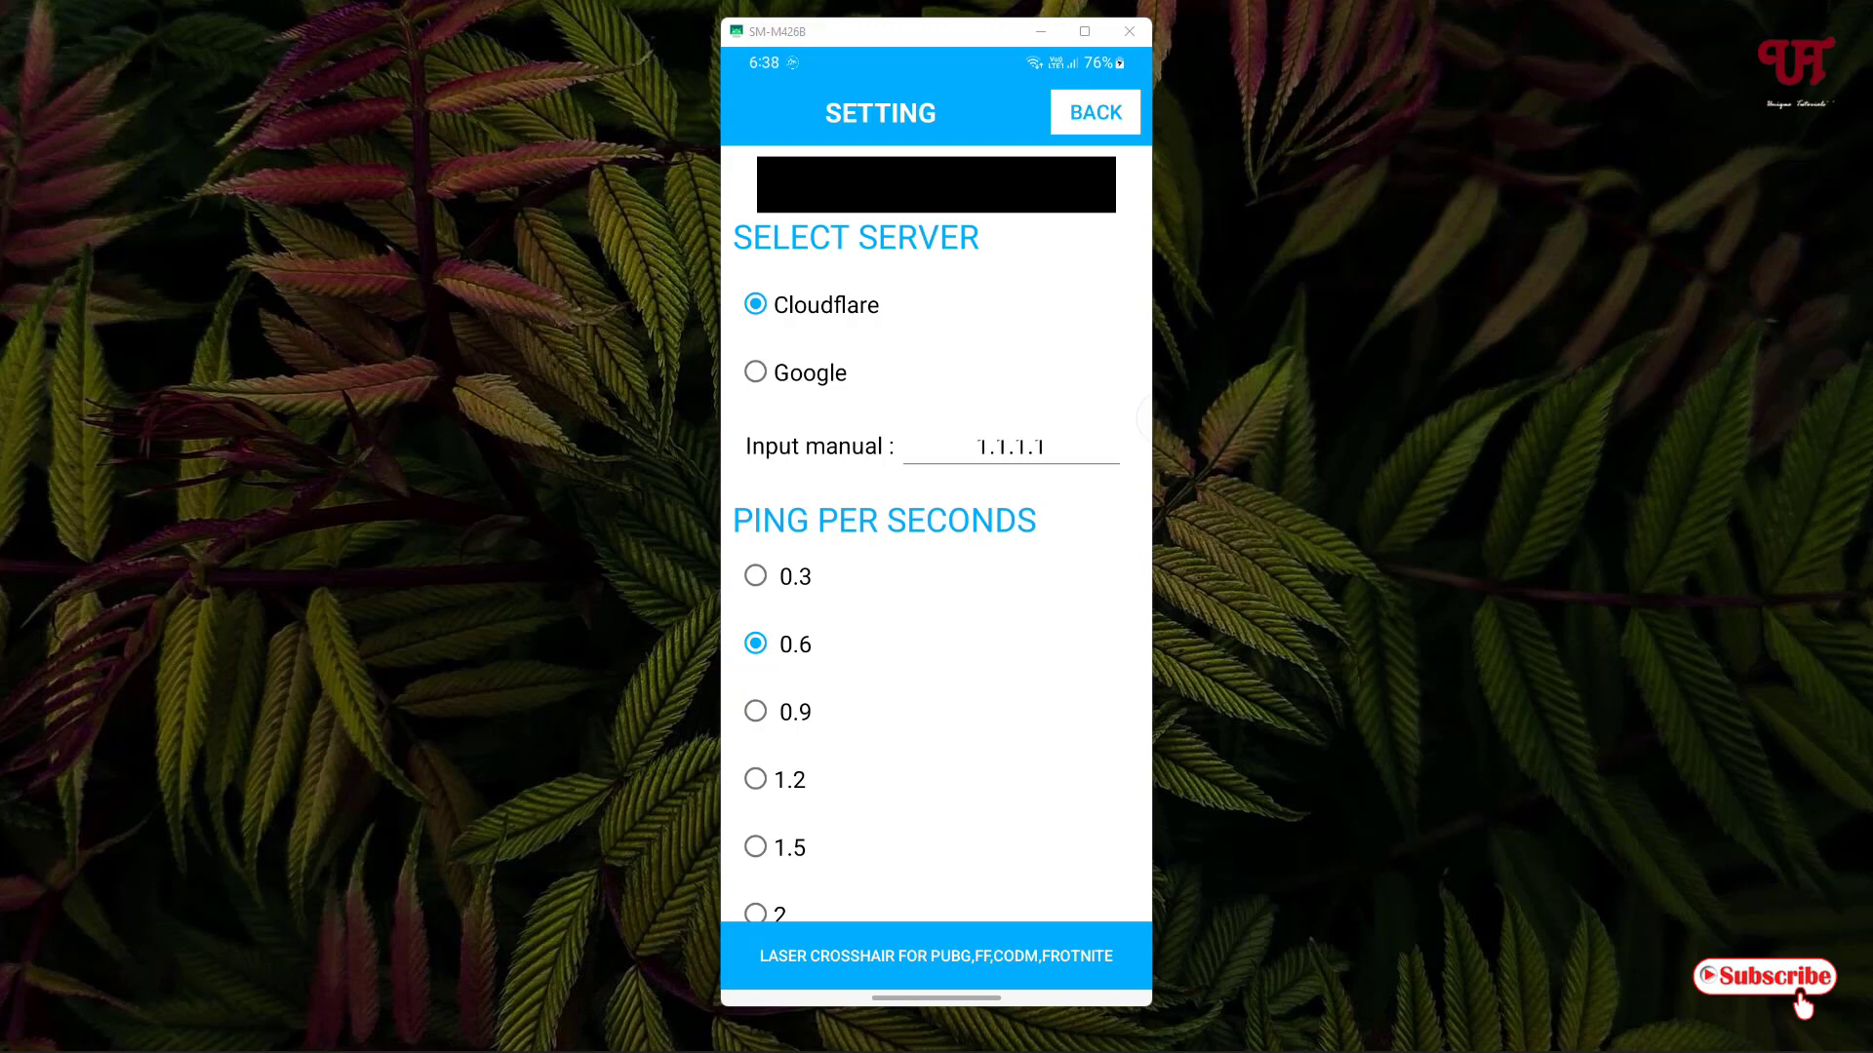
- Set Google server, 0.3 pings per second and 10x extra, then switch to Ping Toolkit
click(755, 372)
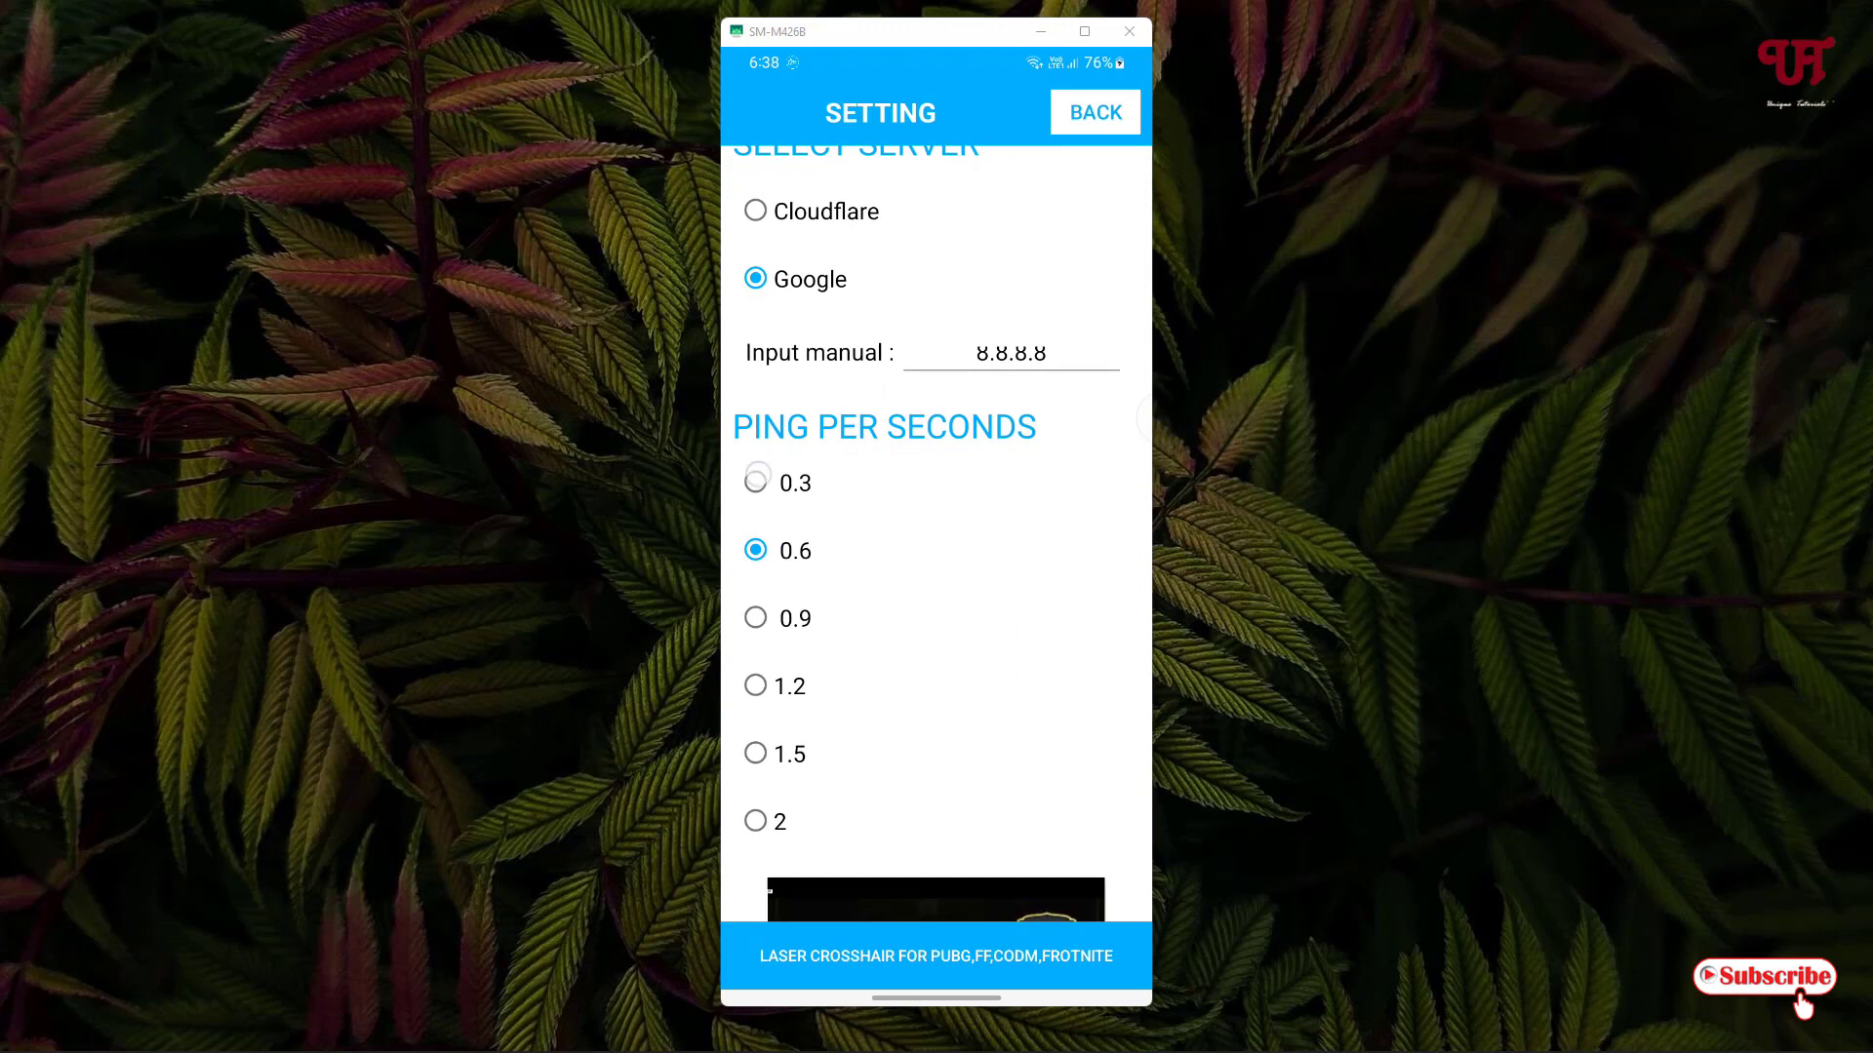
click(755, 483)
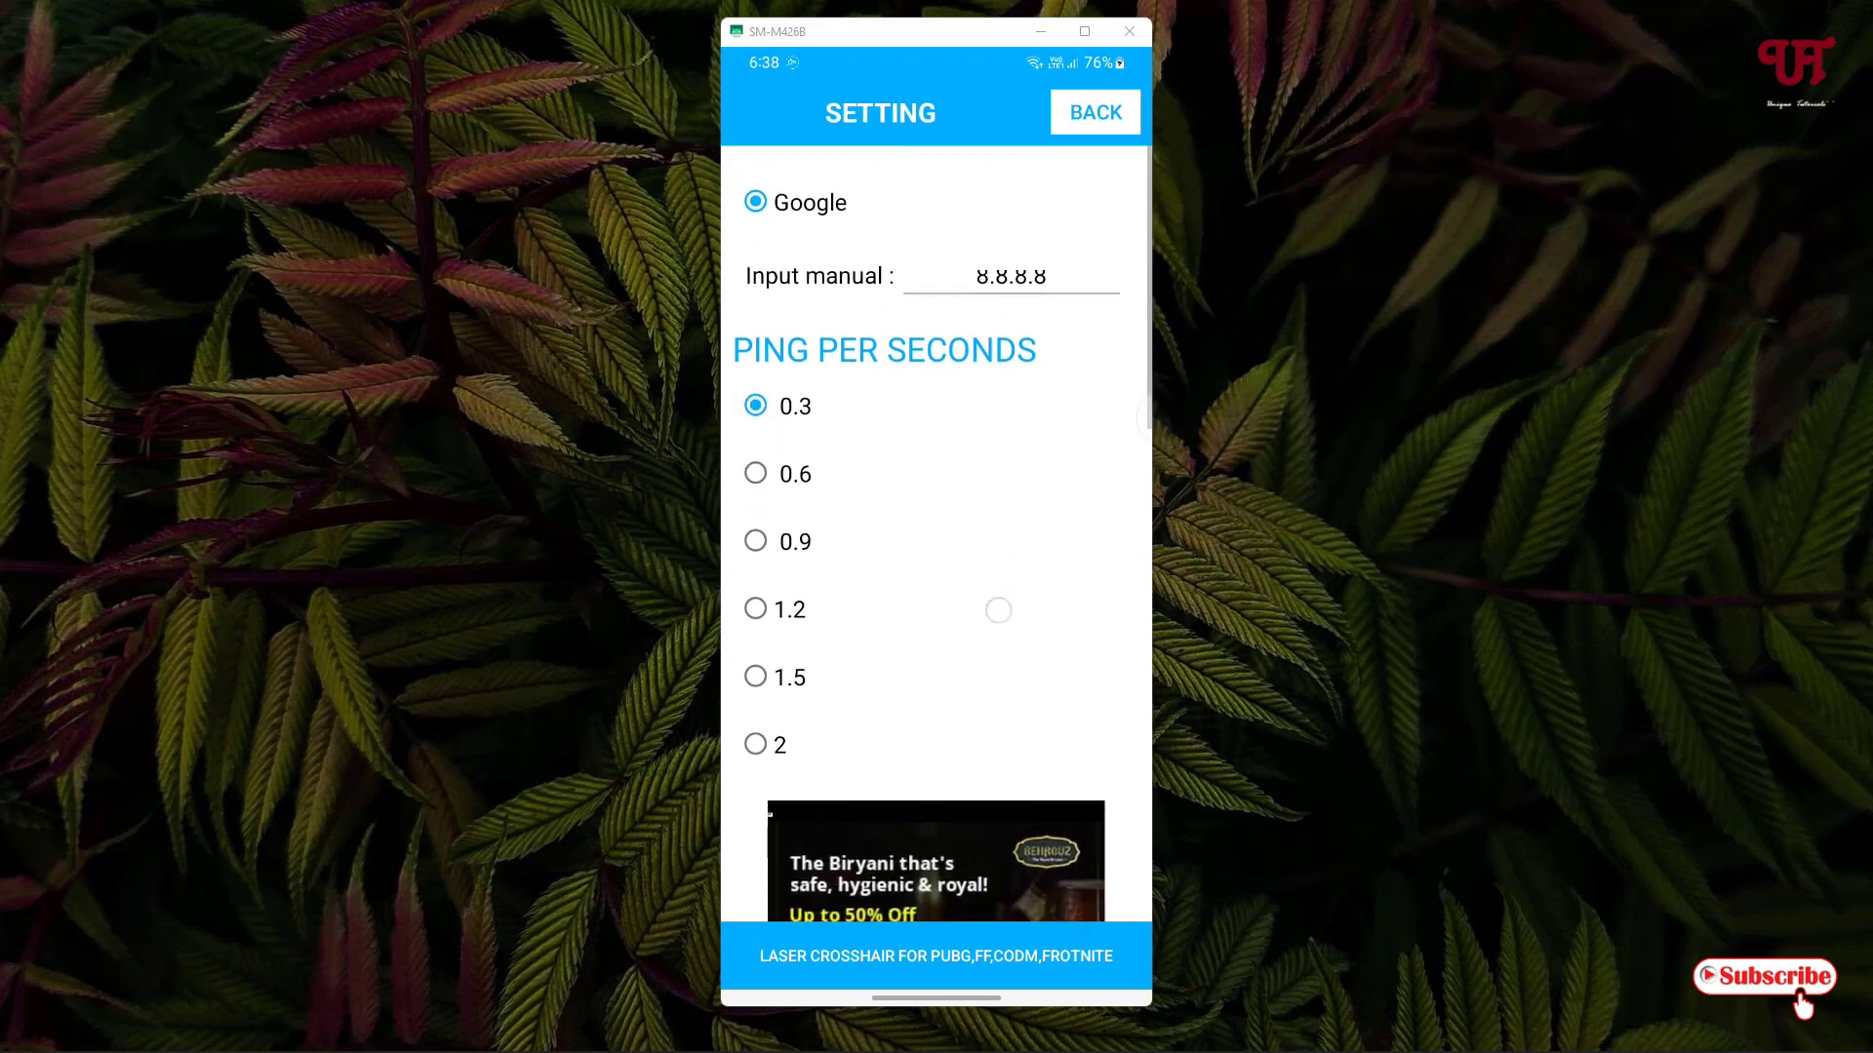
scroll(down, 3)
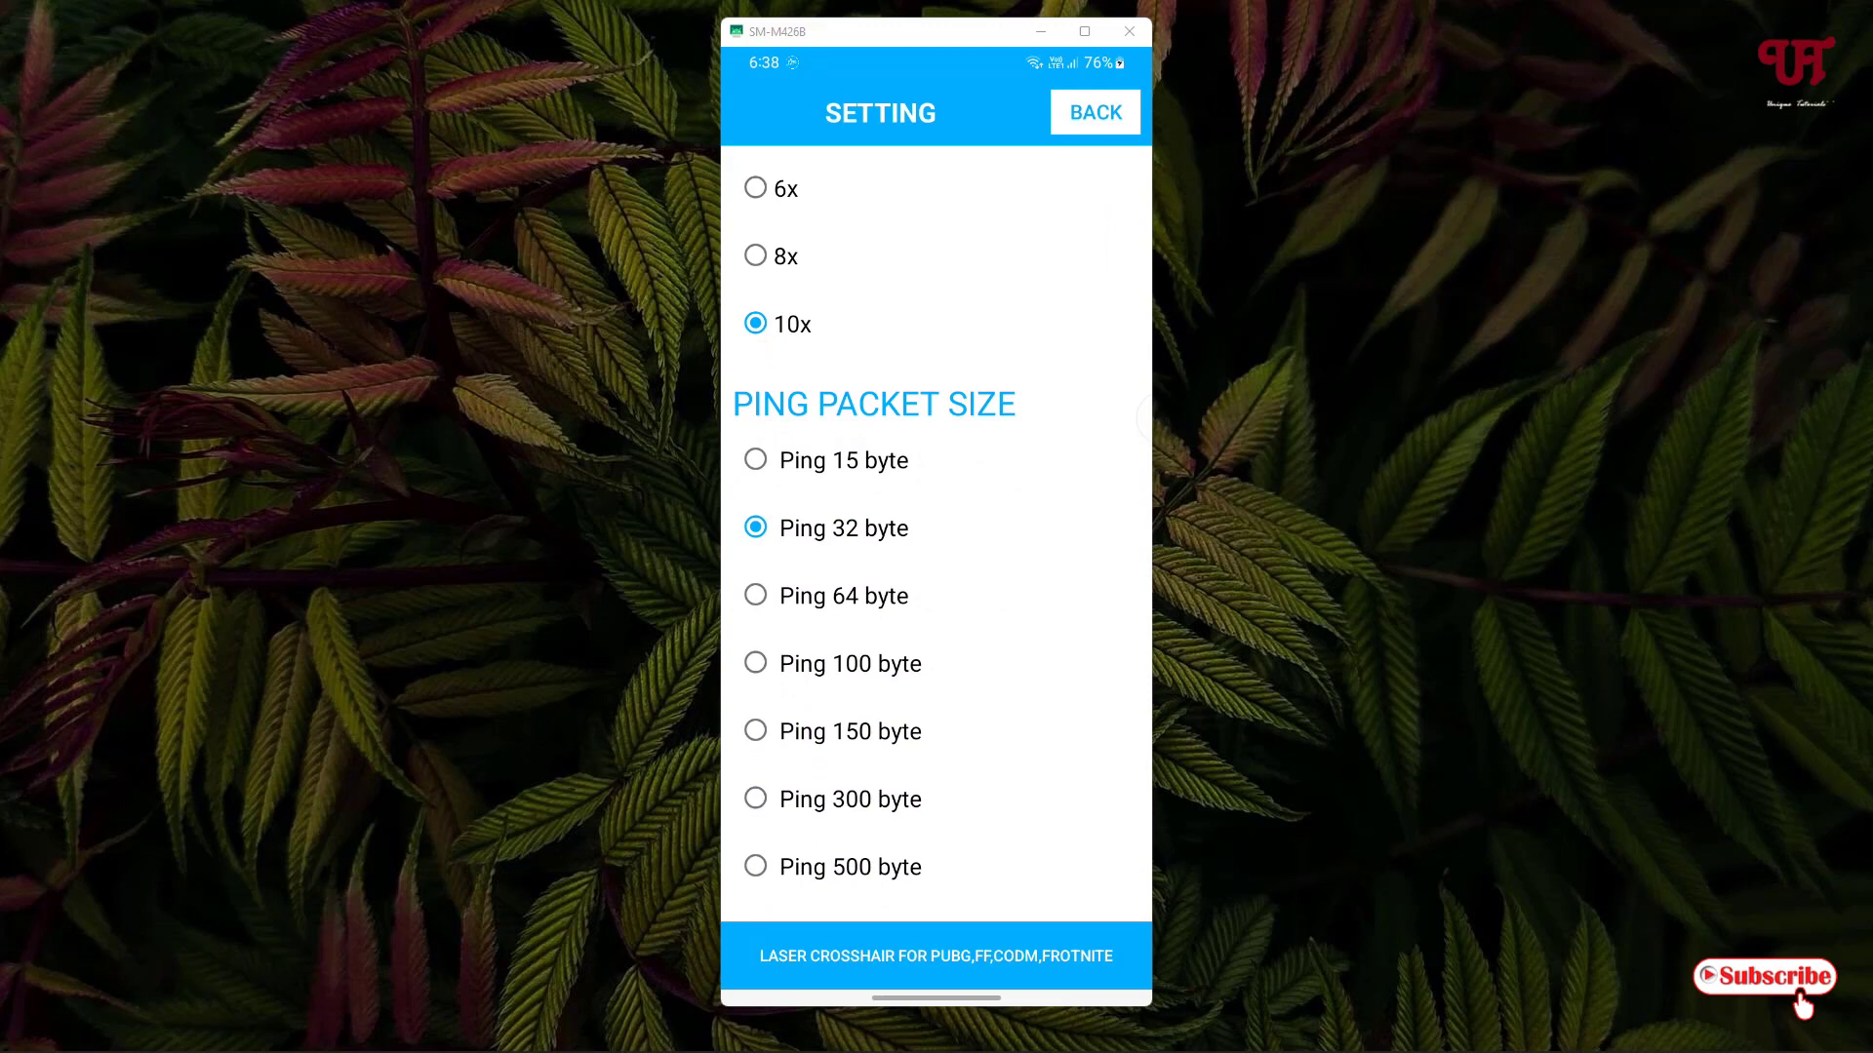
click(1092, 111)
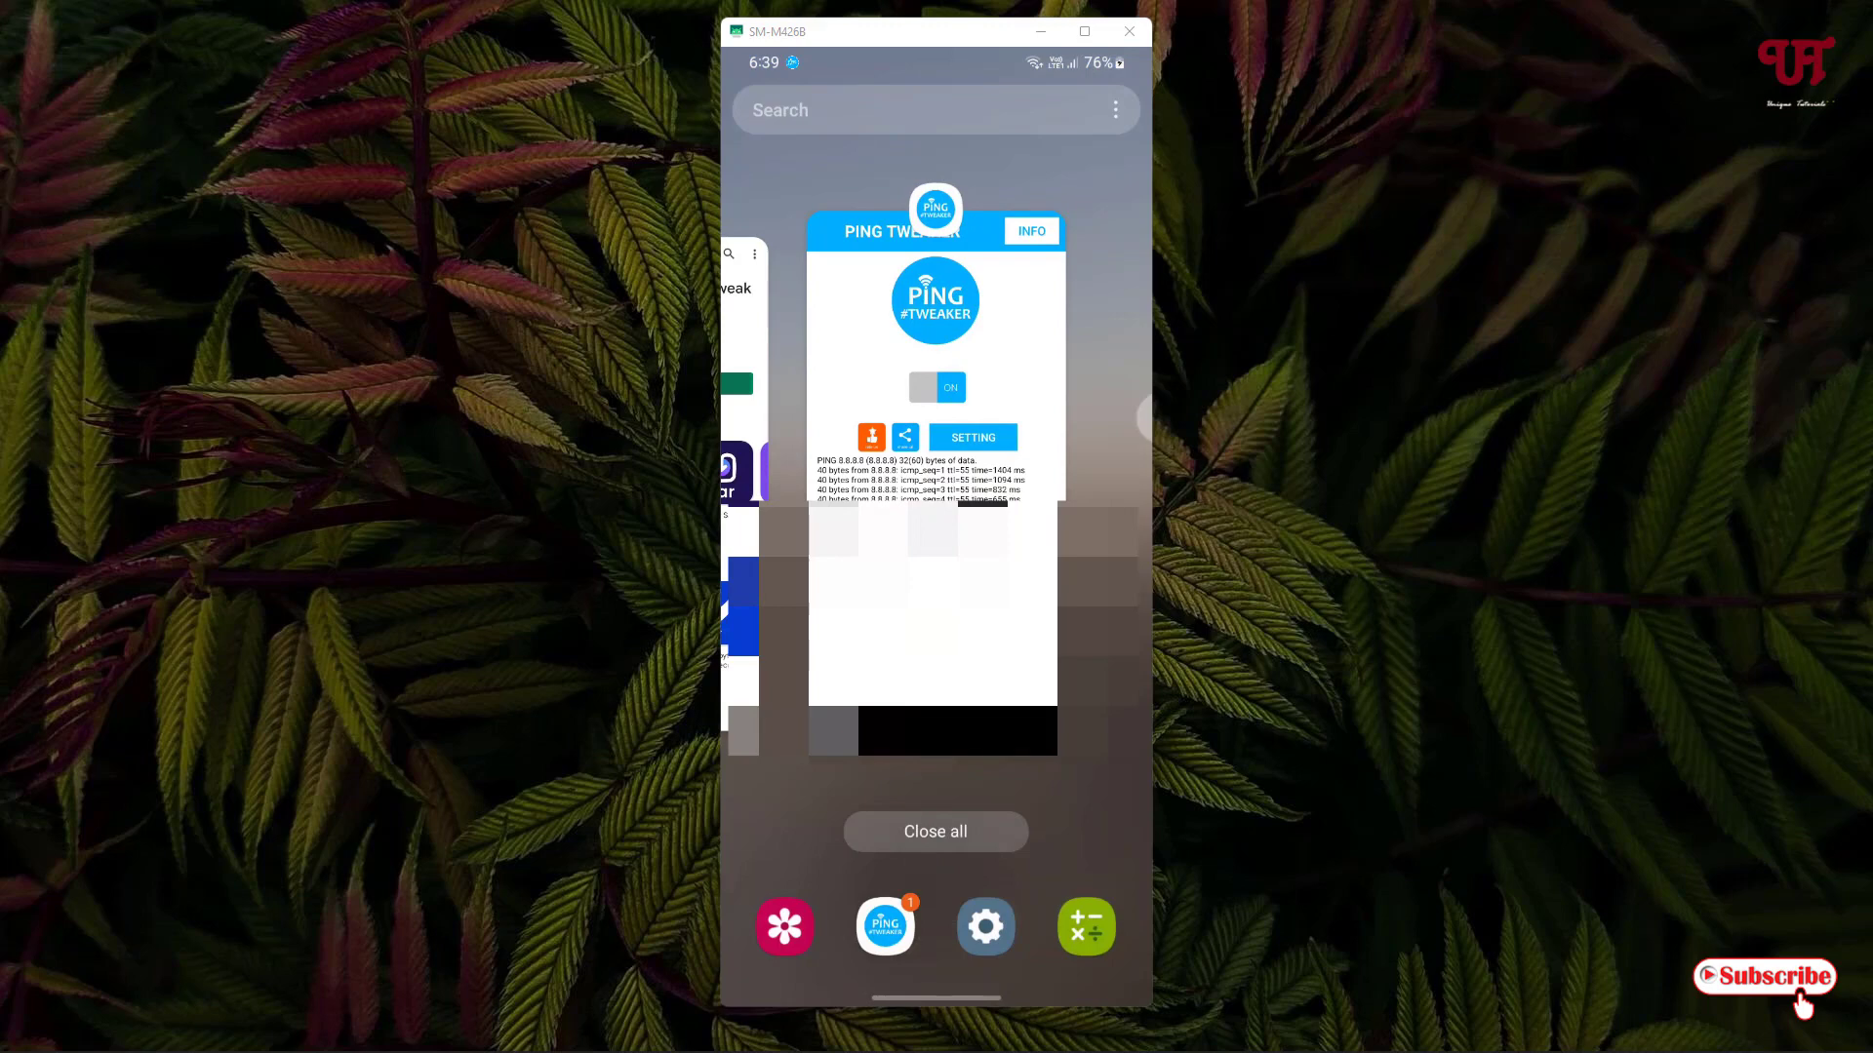
click(884, 926)
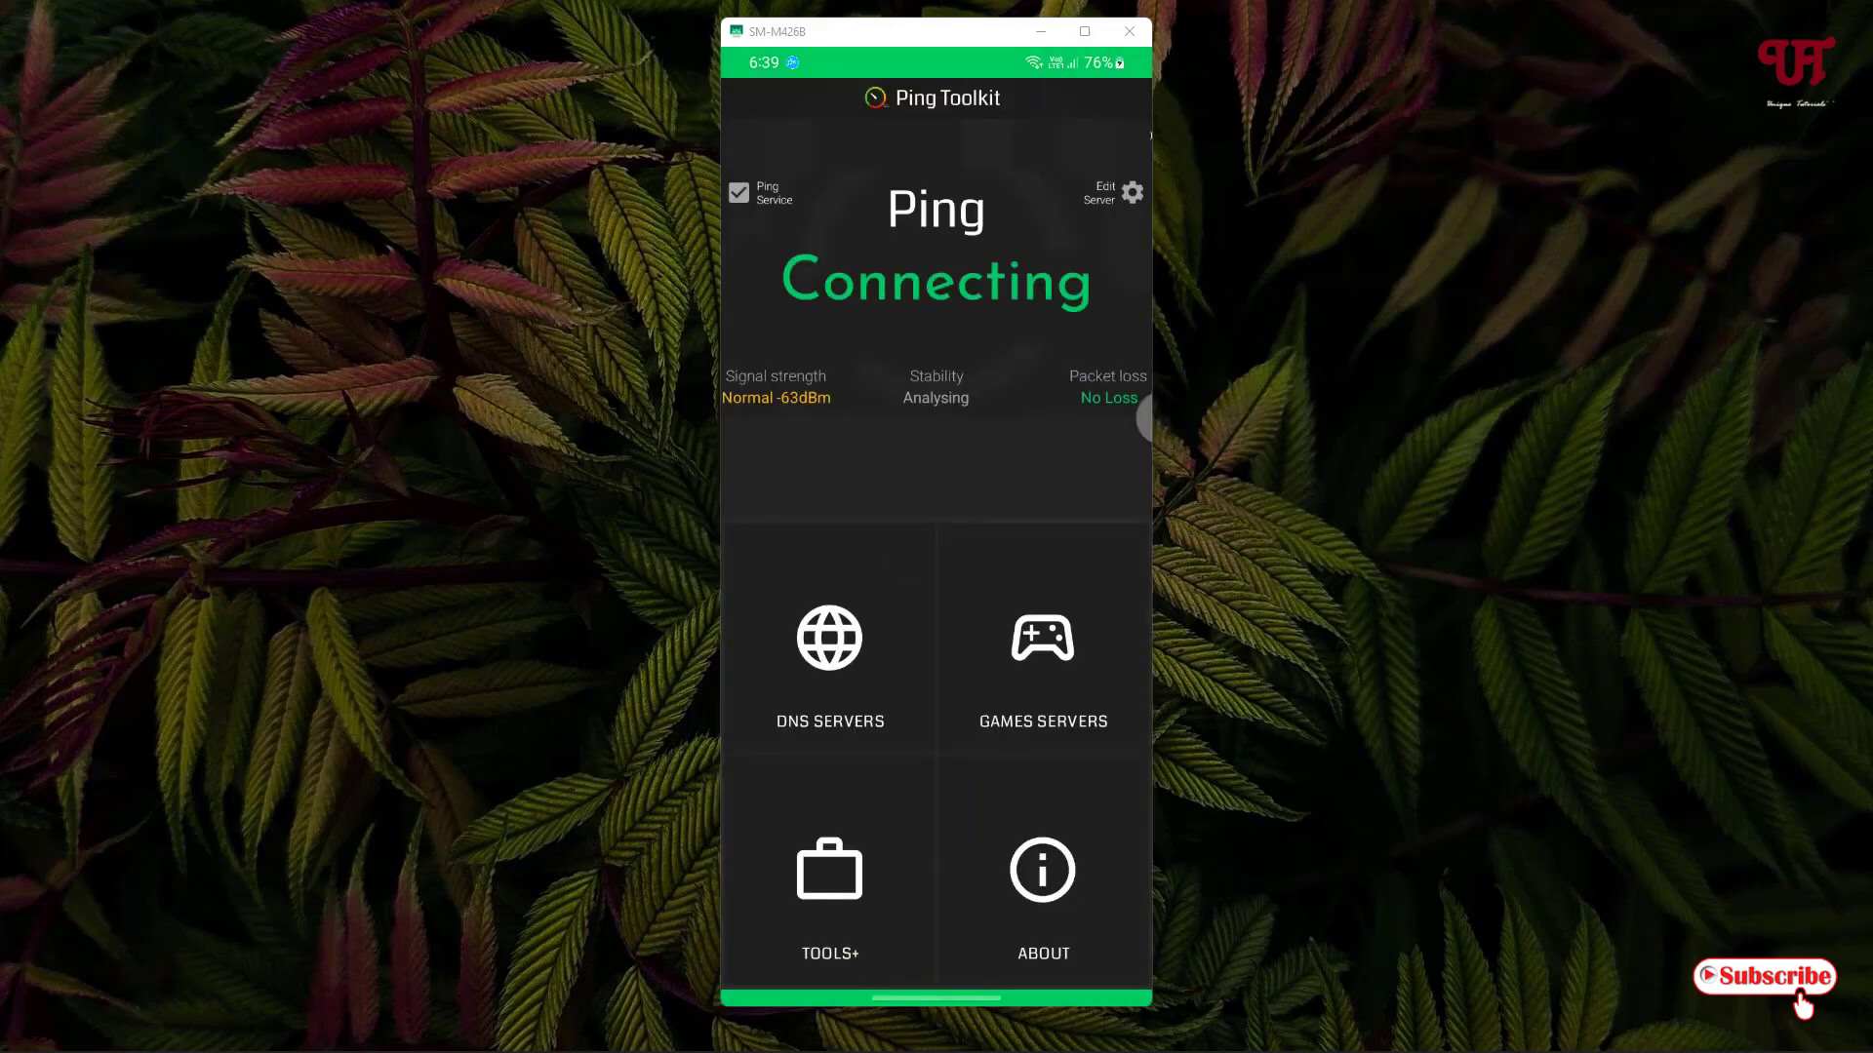